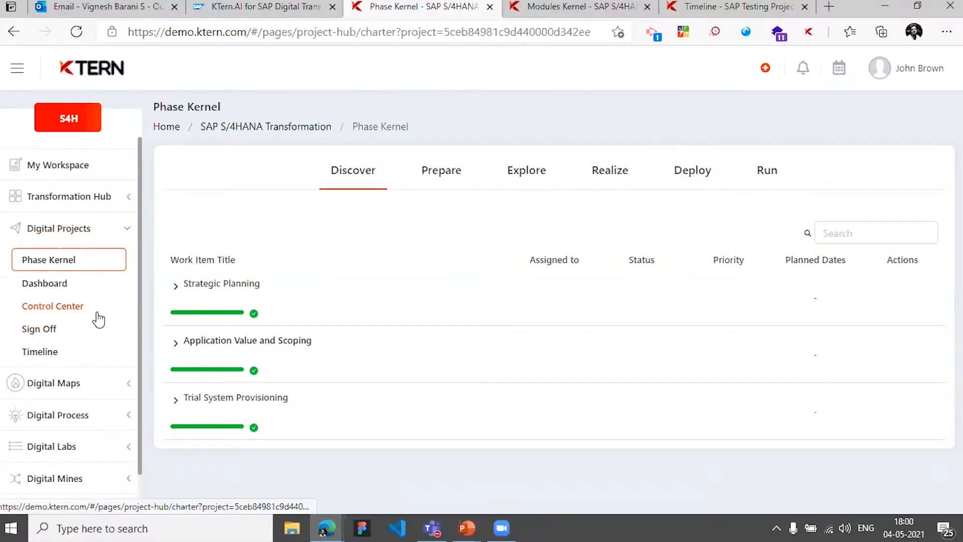
# Open the S/4HANA Transformation project's Control Center from Digital Projects in the sidebar.
pyautogui.click(52, 306)
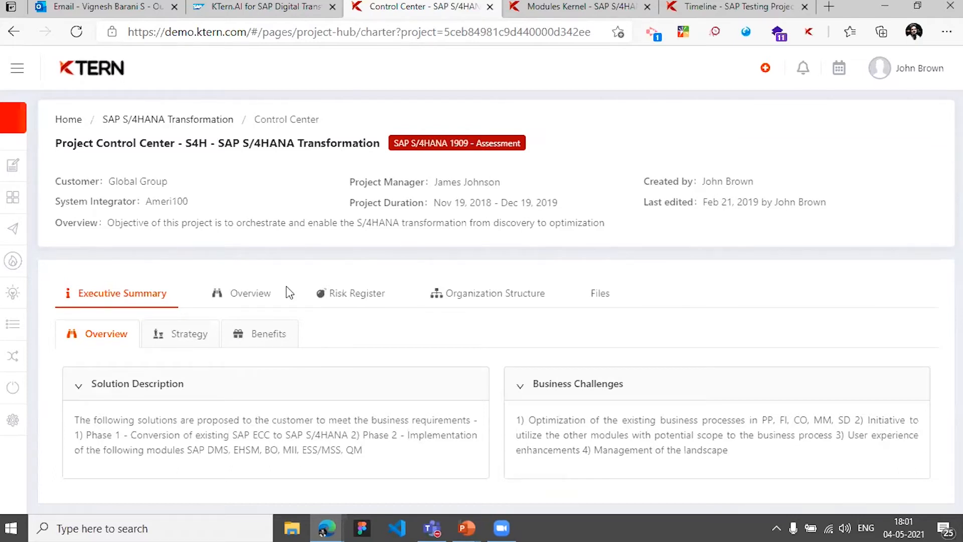
# Browse Overview, Scope, Communication Management, Project Cadence, Escalation Matrix, and the empty Risk Register.
pyautogui.click(250, 293)
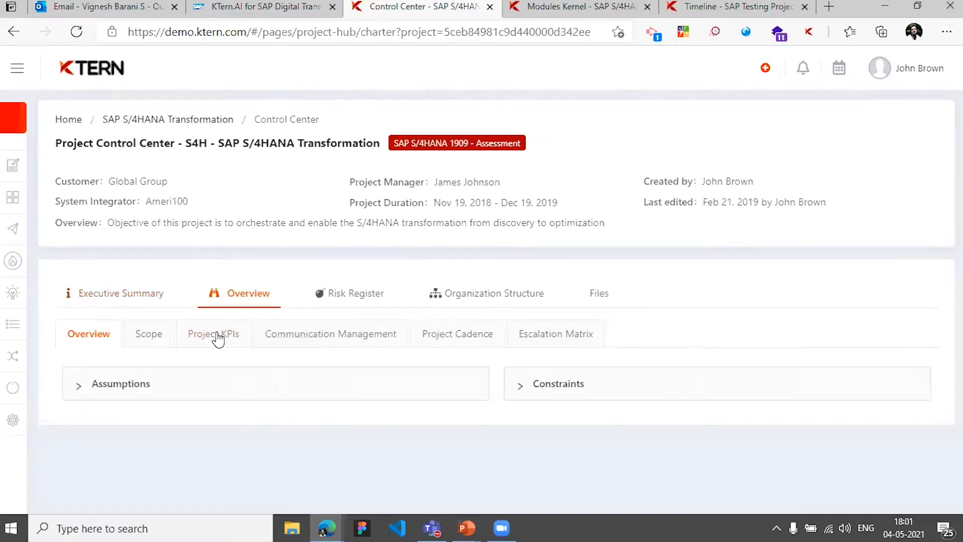
pyautogui.click(148, 334)
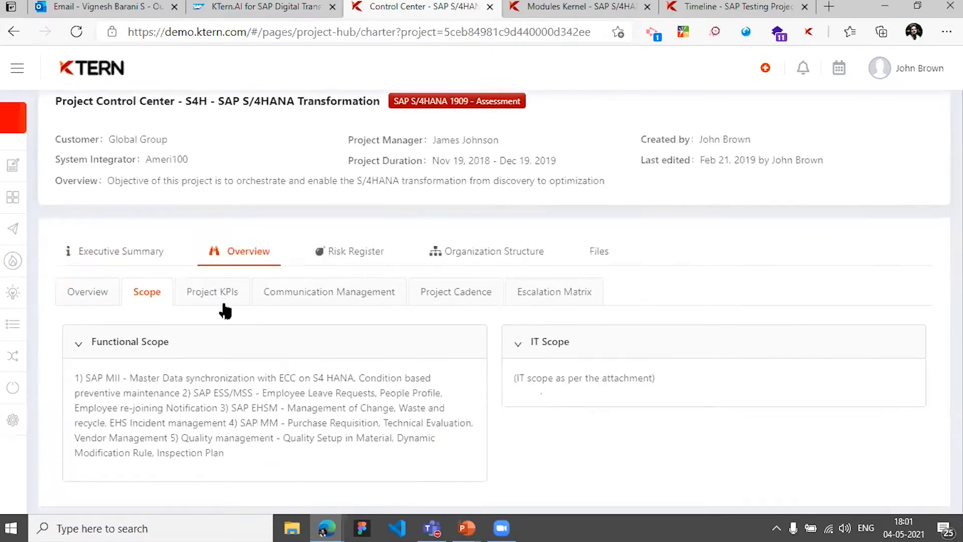
pyautogui.click(330, 291)
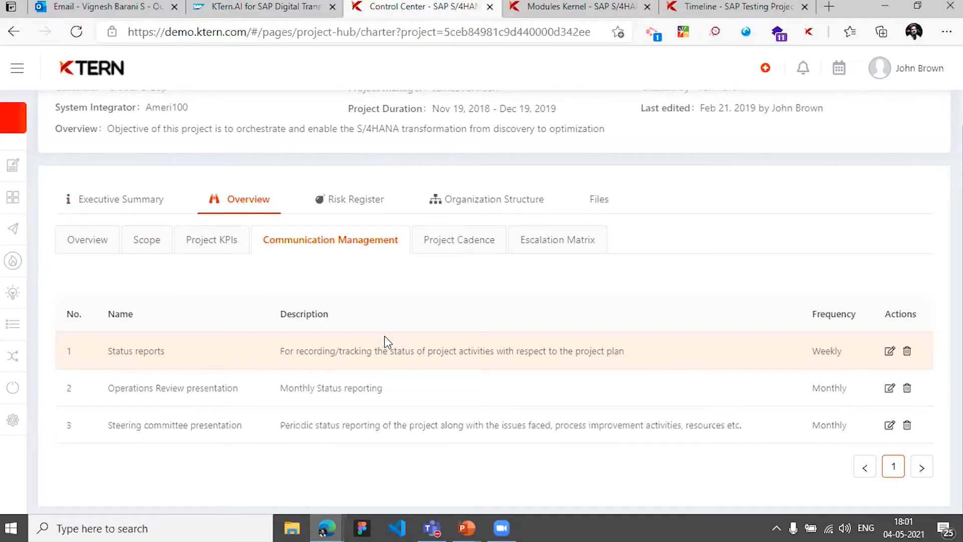
pyautogui.click(458, 240)
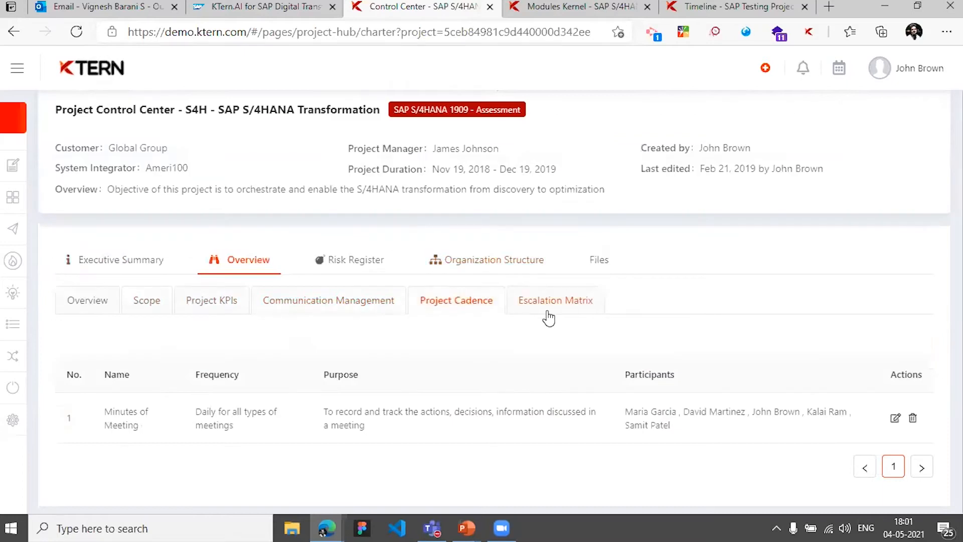
pyautogui.click(555, 300)
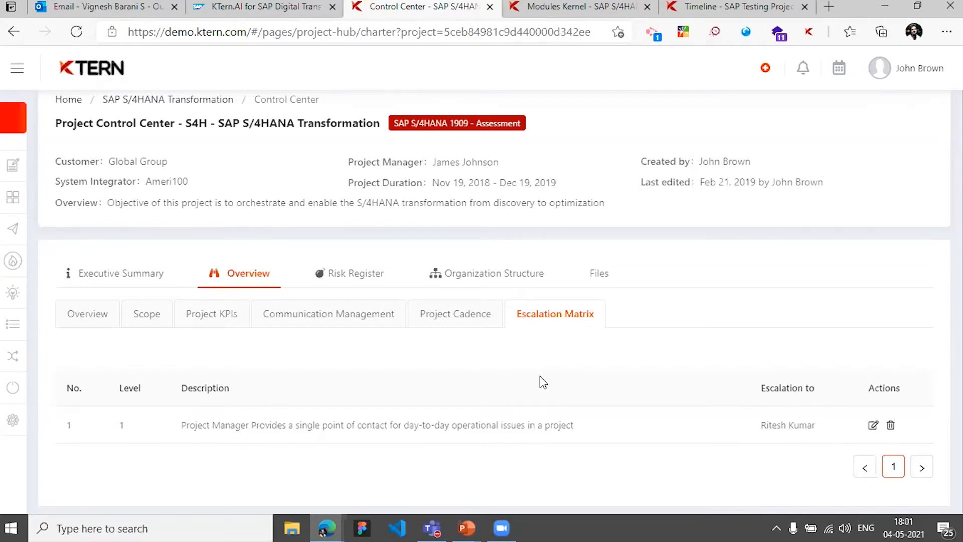
pyautogui.click(355, 273)
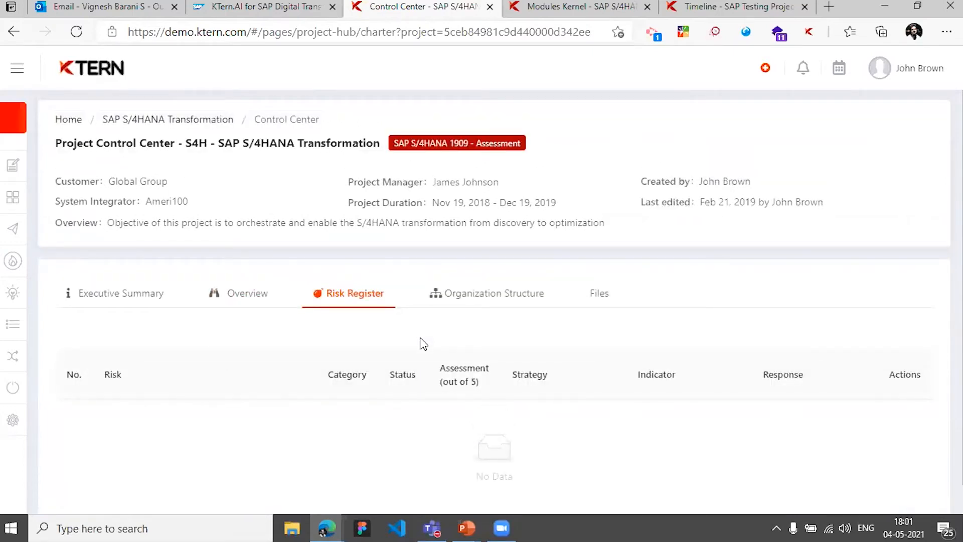
pyautogui.moveTo(556, 273)
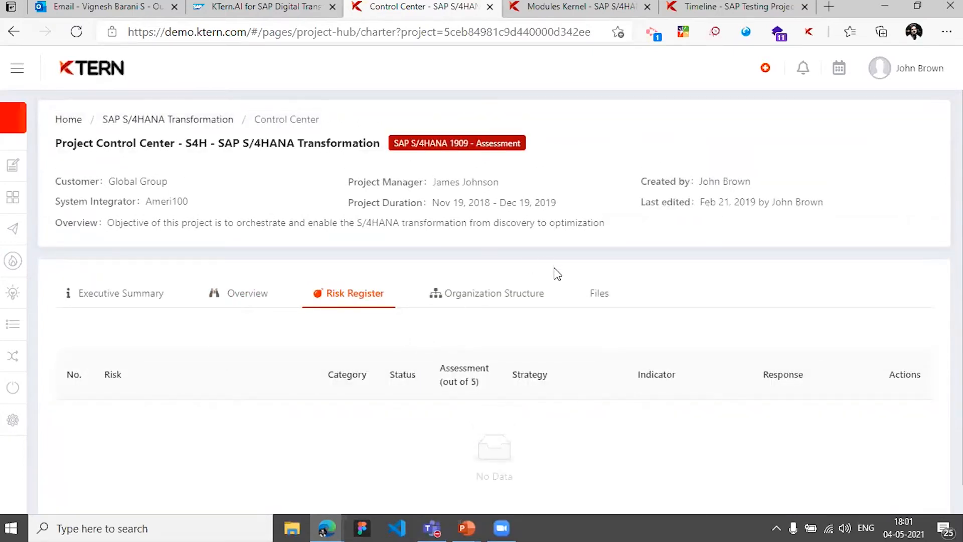
pyautogui.moveTo(341, 283)
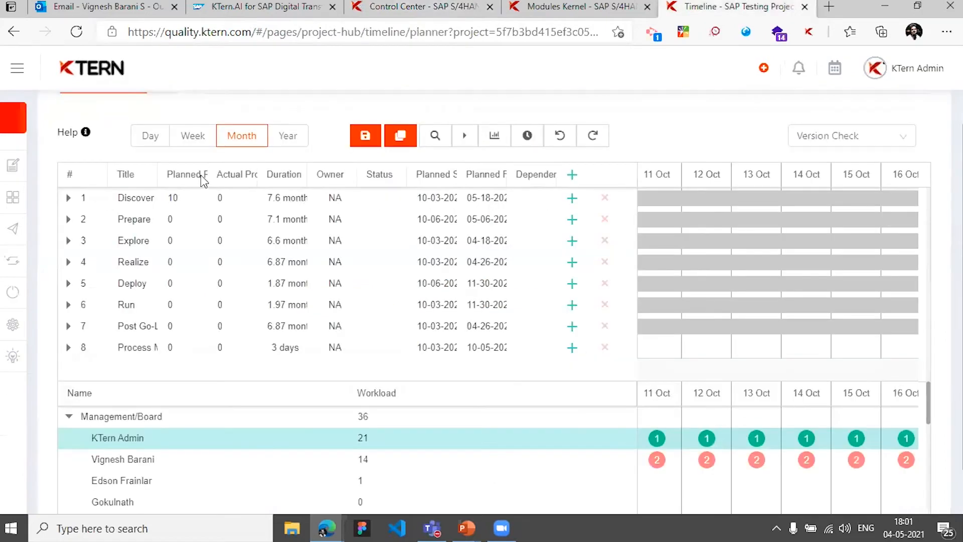
# Open SAP Testing Project #2.0's Control Center via Project Hub and show its Risk Register.
pyautogui.click(17, 68)
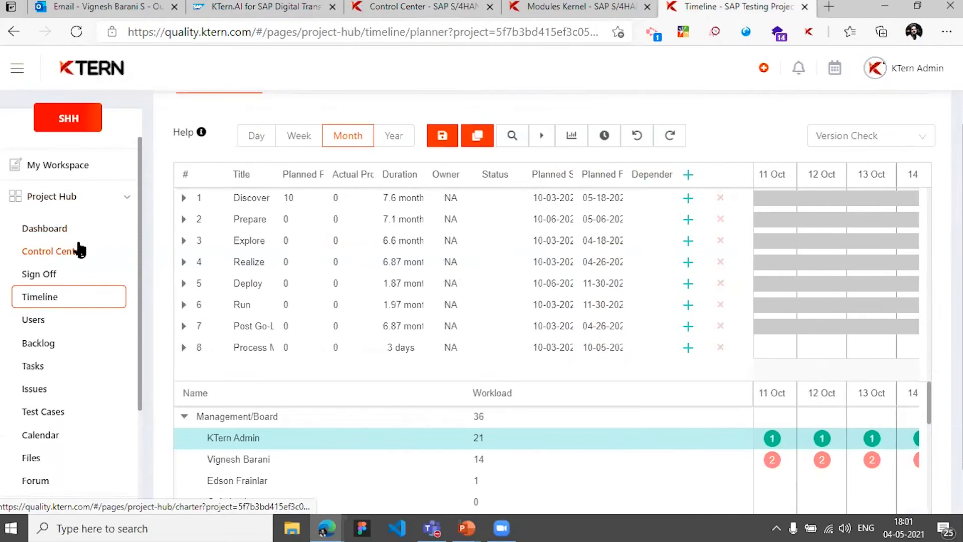
pyautogui.click(52, 251)
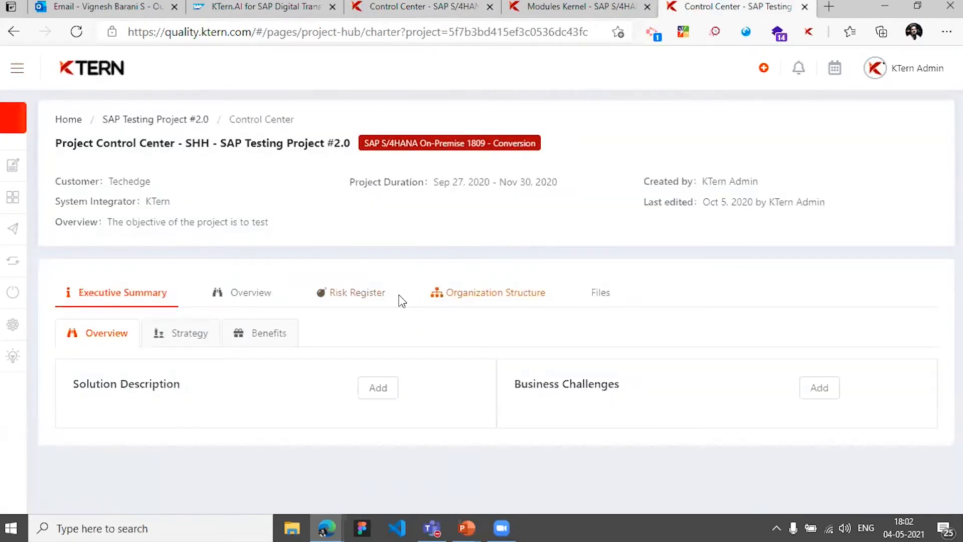
pyautogui.click(357, 292)
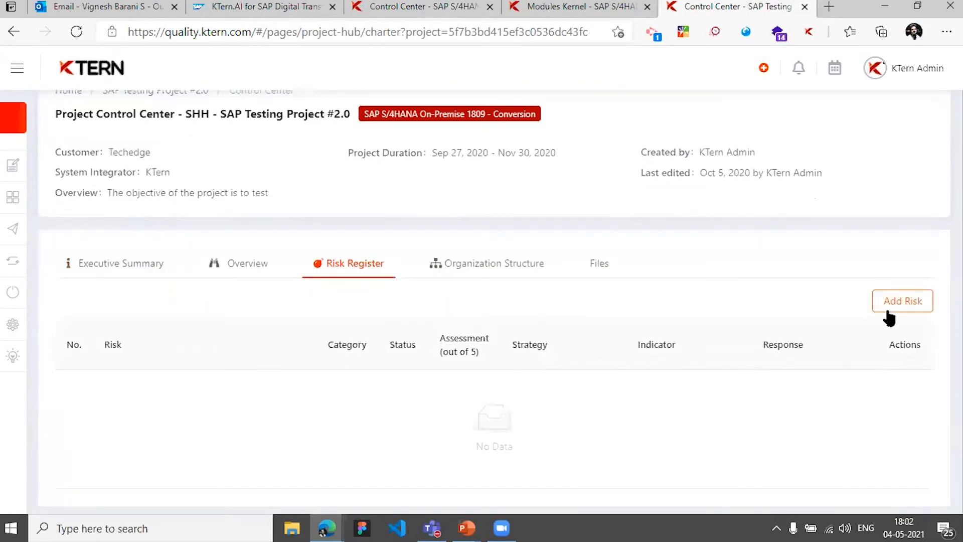
pyautogui.click(902, 301)
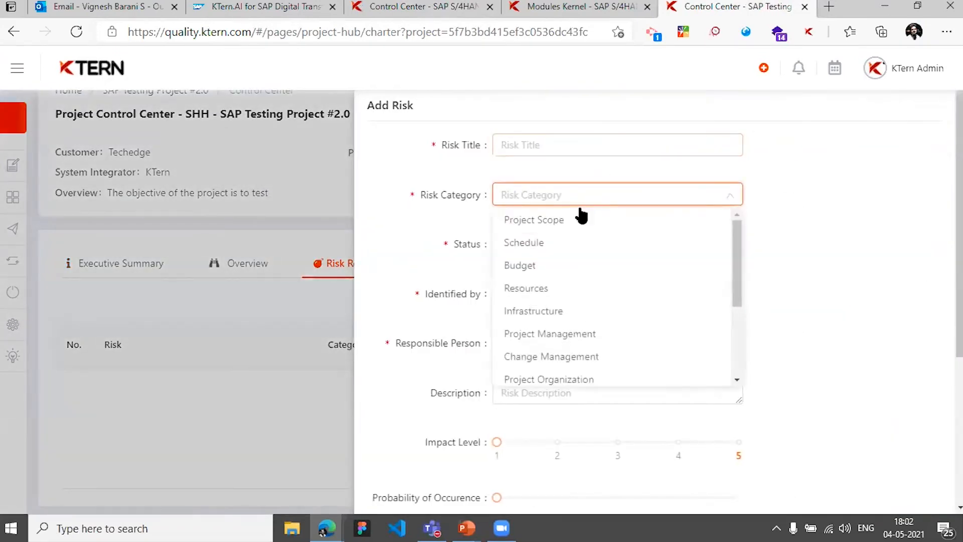
pyautogui.scroll(-3)
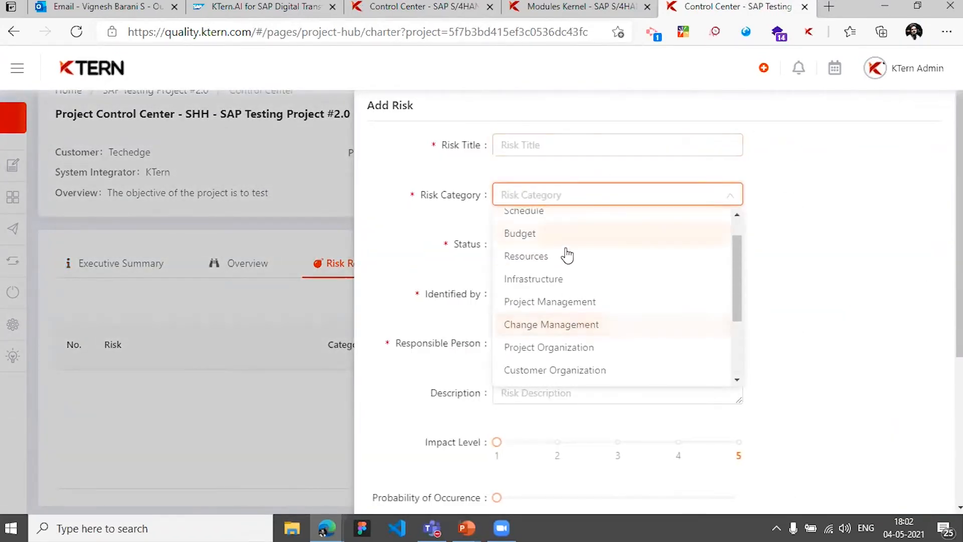
pyautogui.click(525, 257)
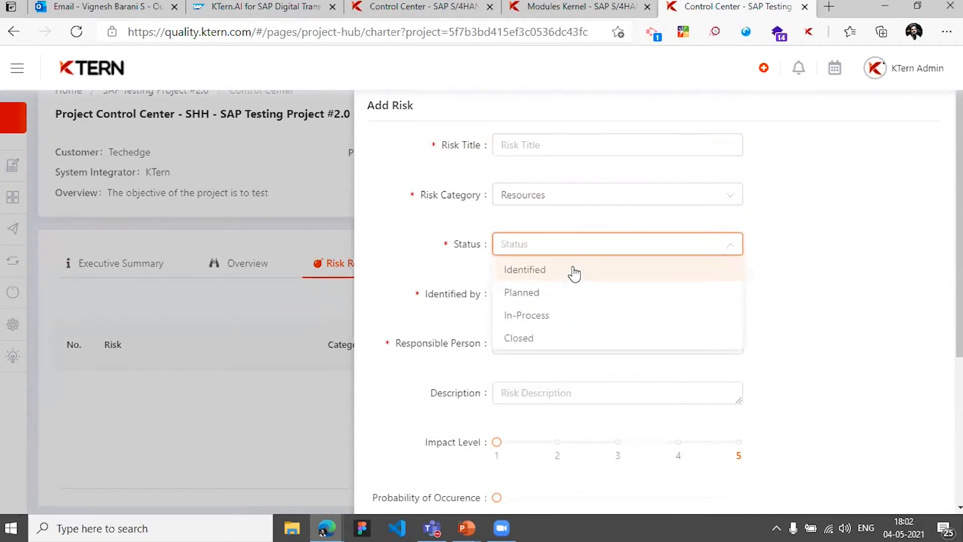
pyautogui.click(524, 269)
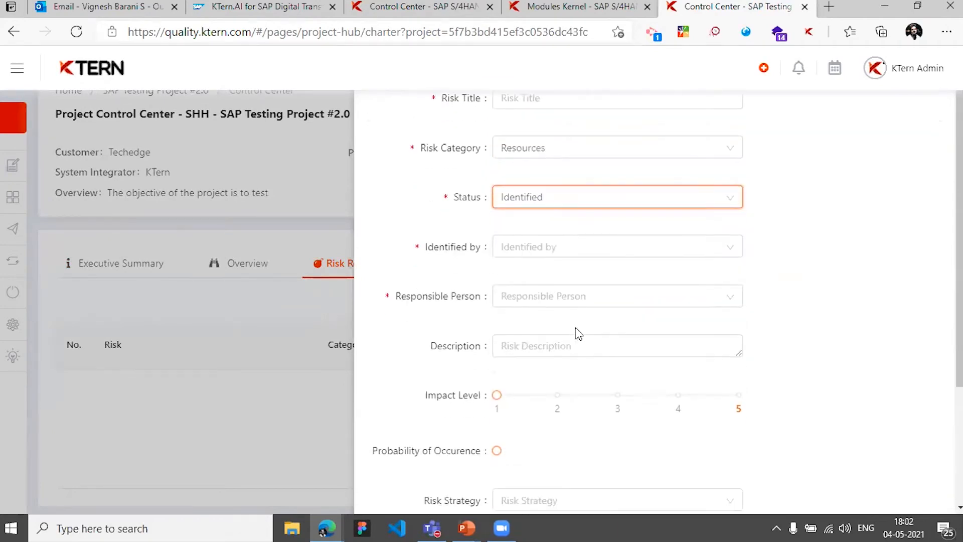
pyautogui.scroll(-3)
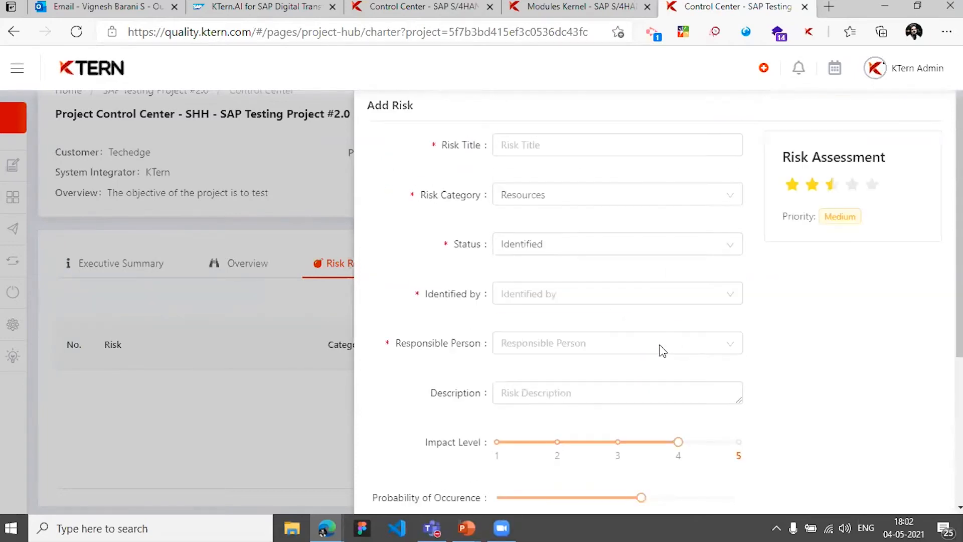
pyautogui.click(614, 358)
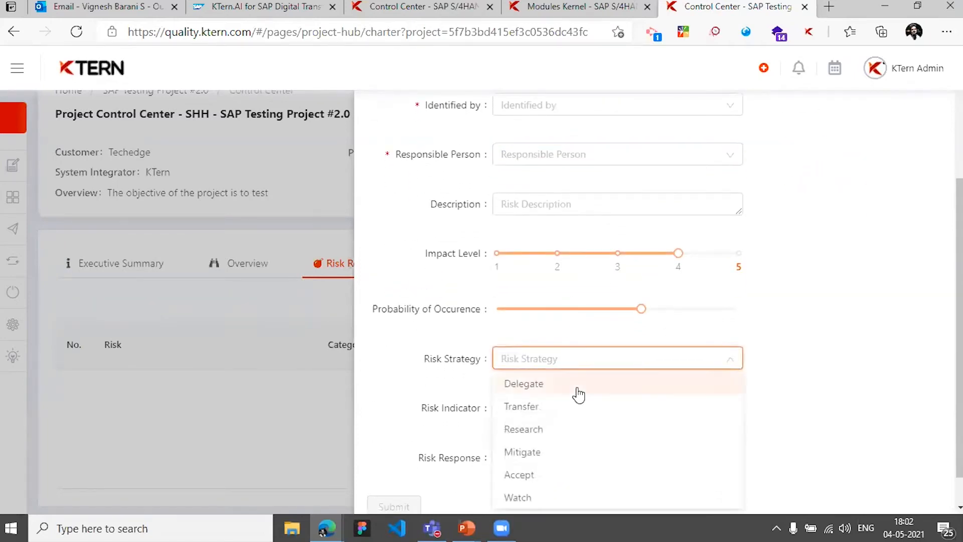
pyautogui.moveTo(462, 384)
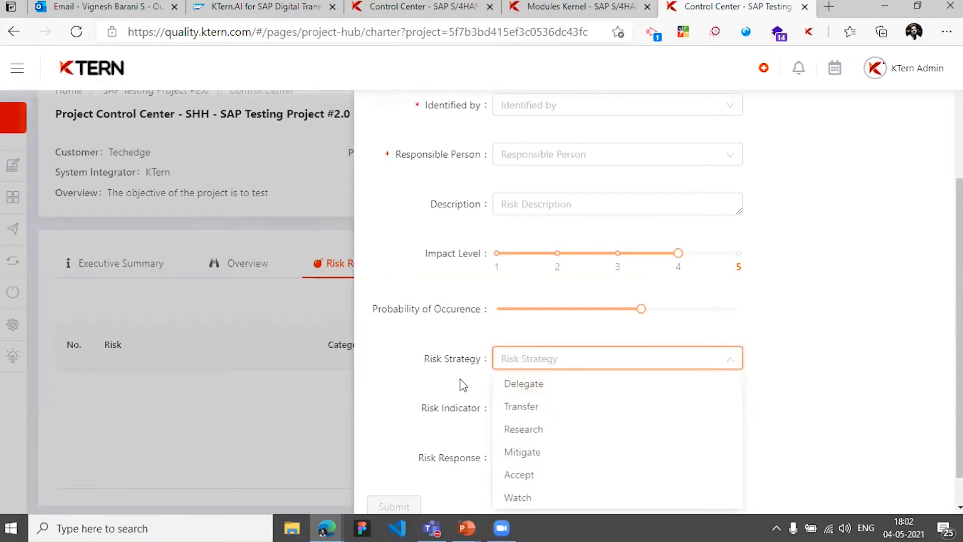
pyautogui.moveTo(577, 429)
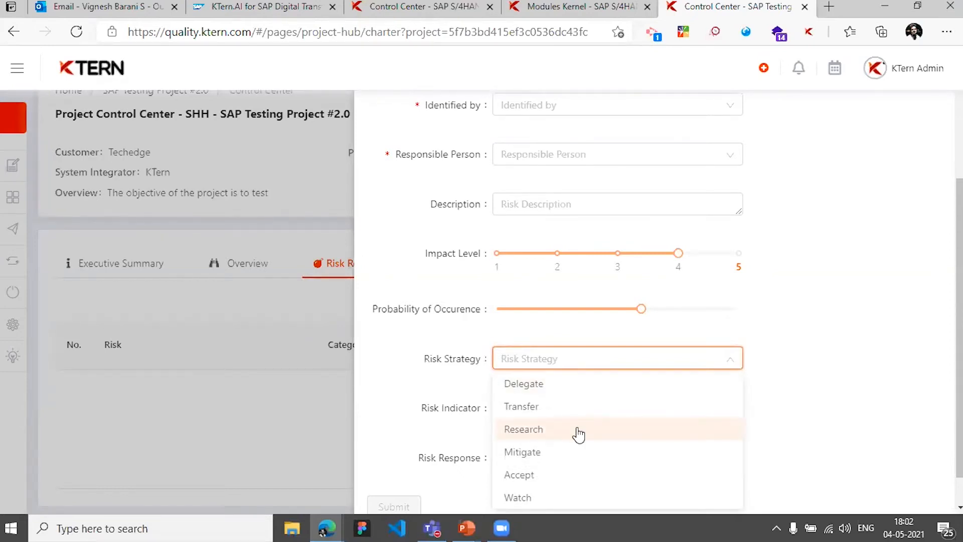
pyautogui.click(523, 429)
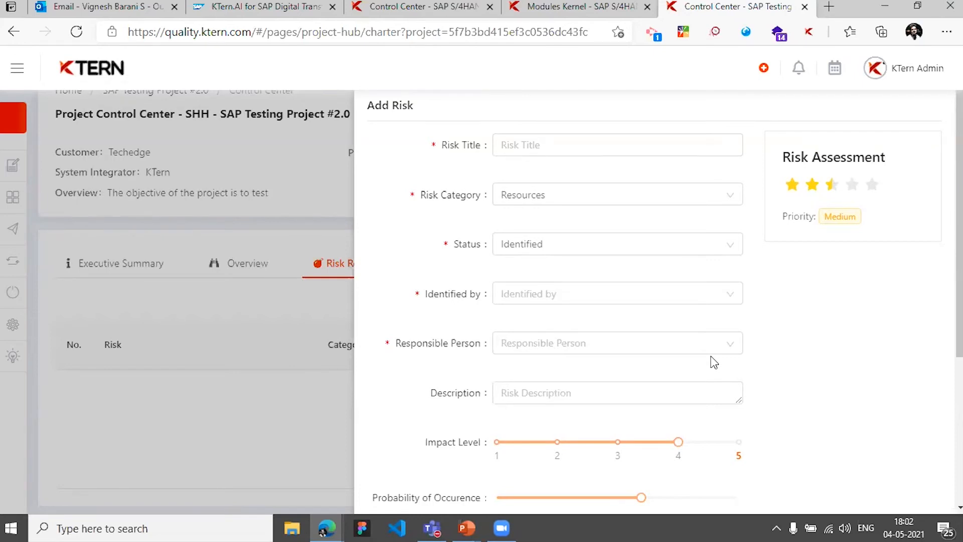
pyautogui.moveTo(625, 316)
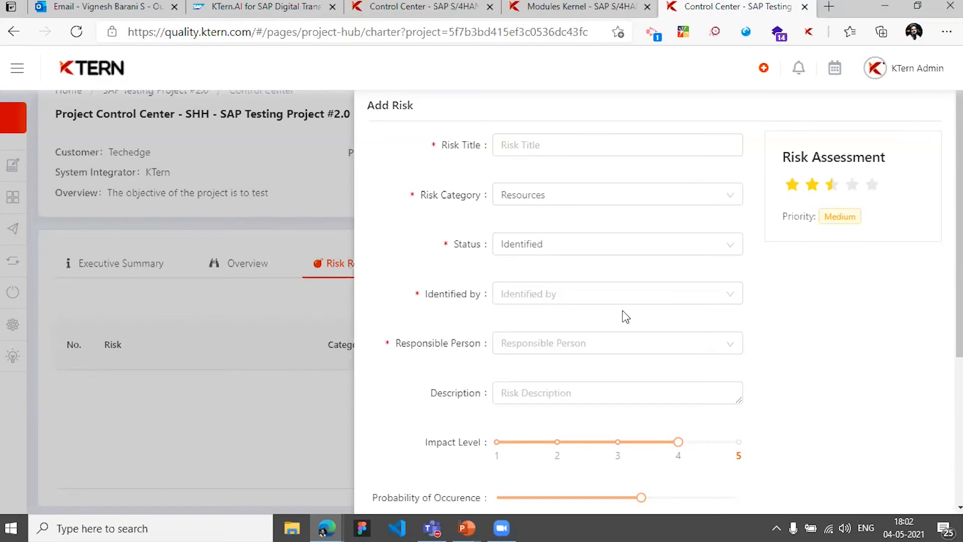
pyautogui.moveTo(532, 362)
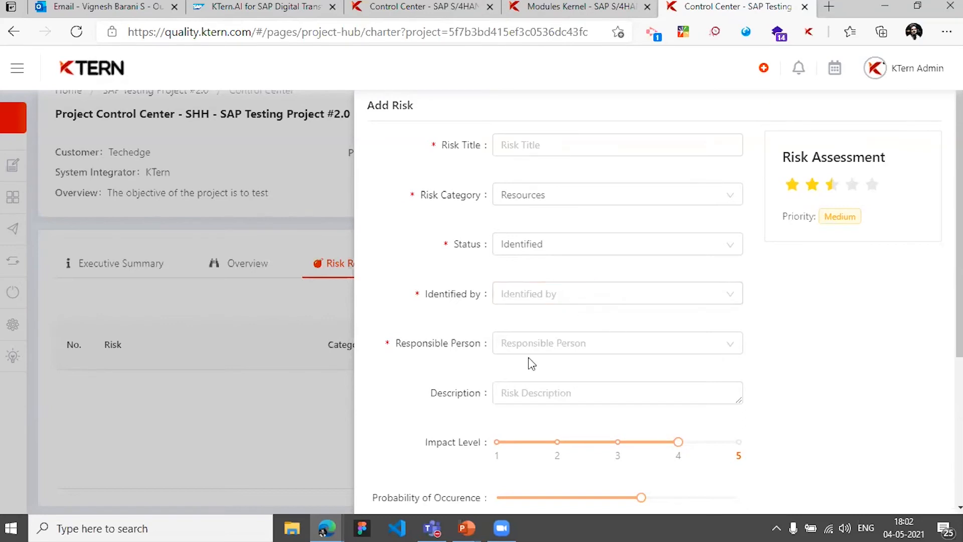
pyautogui.moveTo(422, 6)
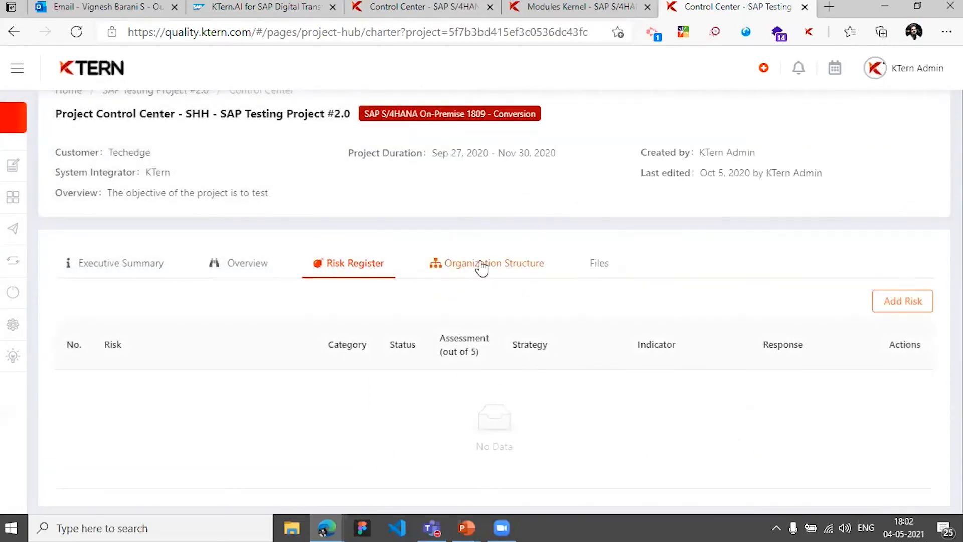
# View the testing project's Organization Structure, then return to the S/4HANA Control Center.
pyautogui.click(494, 262)
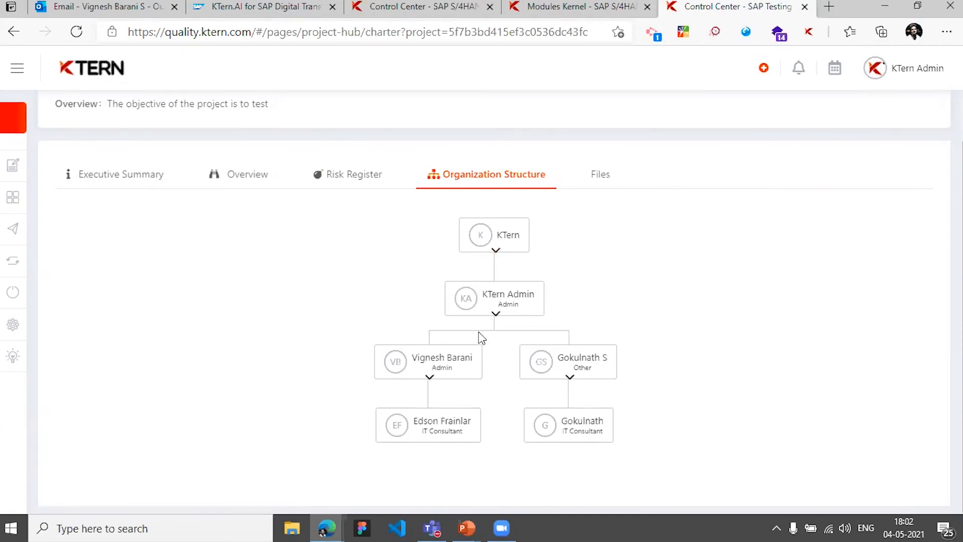
pyautogui.click(17, 68)
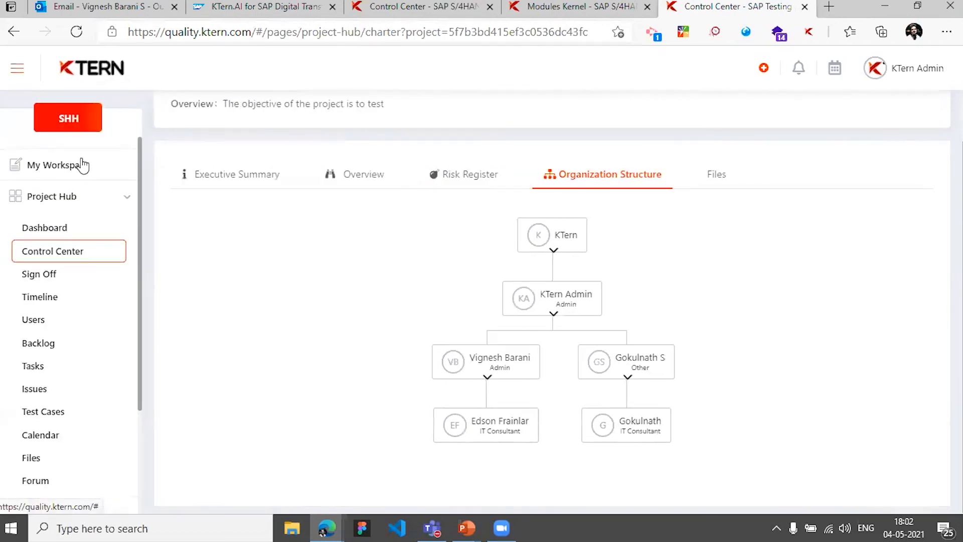
pyautogui.moveTo(104, 209)
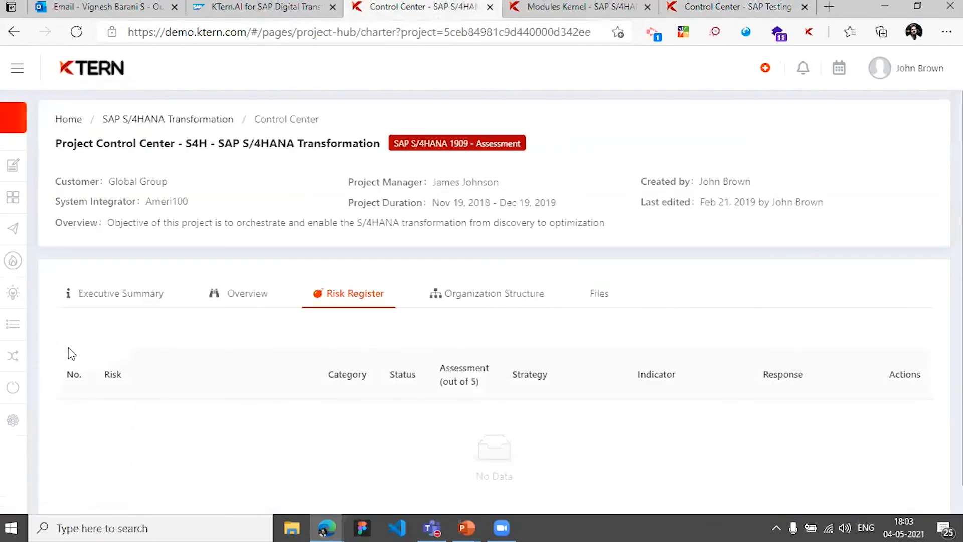
pyautogui.click(17, 68)
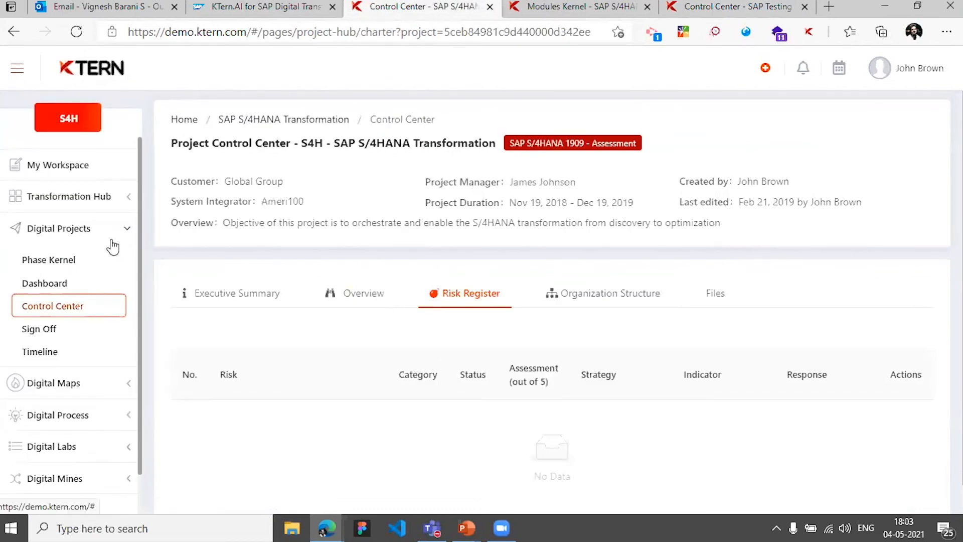
pyautogui.click(60, 228)
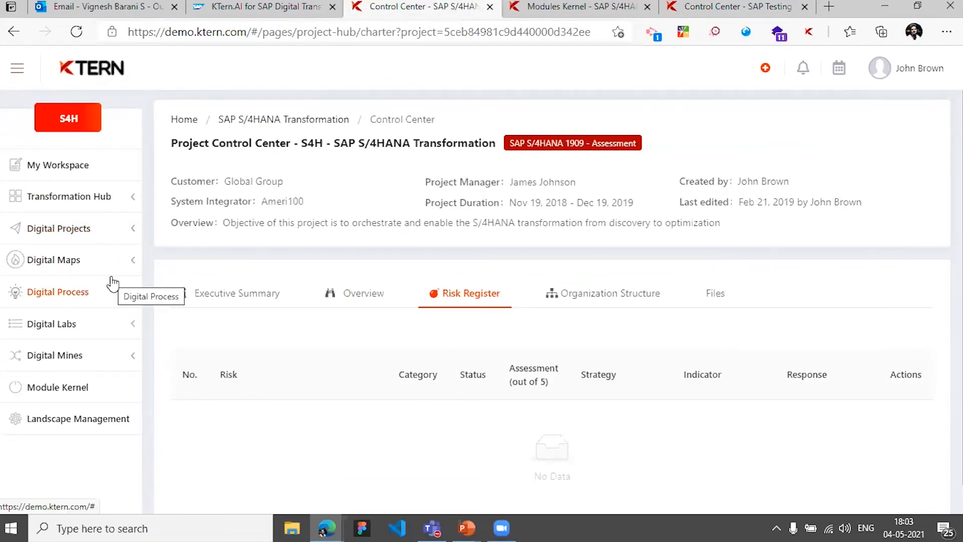